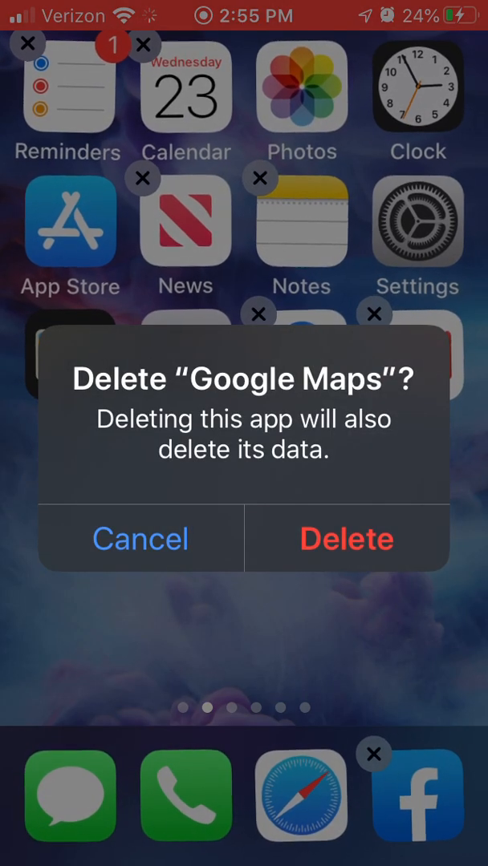
- Cancel the Delete "Google Maps" alert so the app stays on the first page
left_click(140, 539)
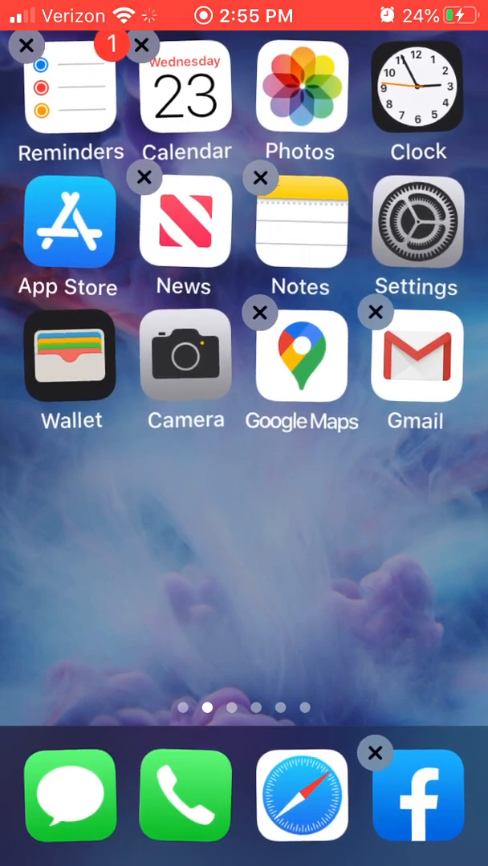
left_click_drag(302, 369, 380, 305)
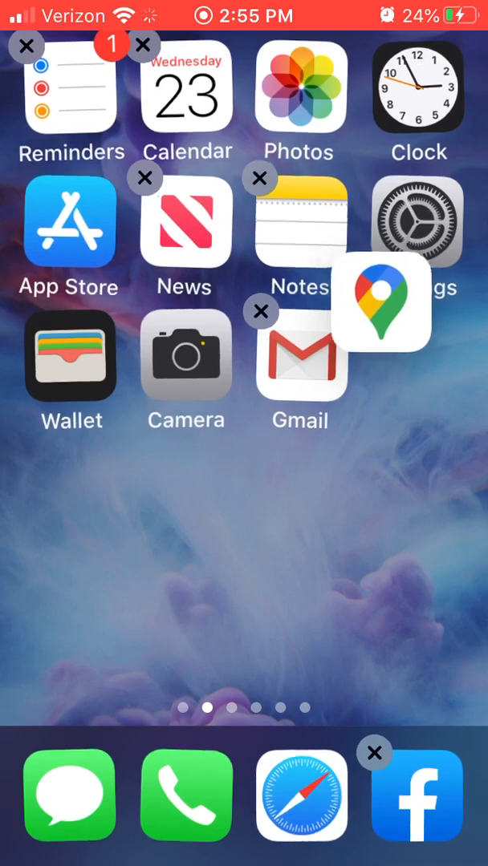
left_click_drag(382, 305, 257, 421)
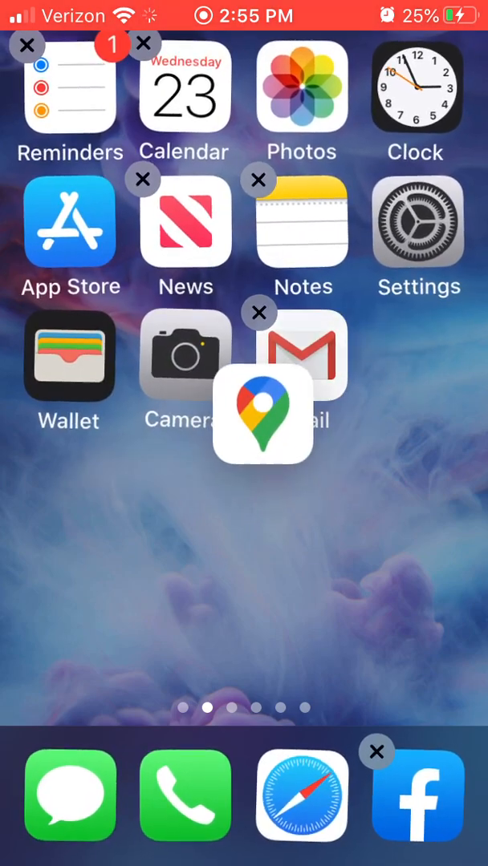
left_click_drag(260, 416, 405, 367)
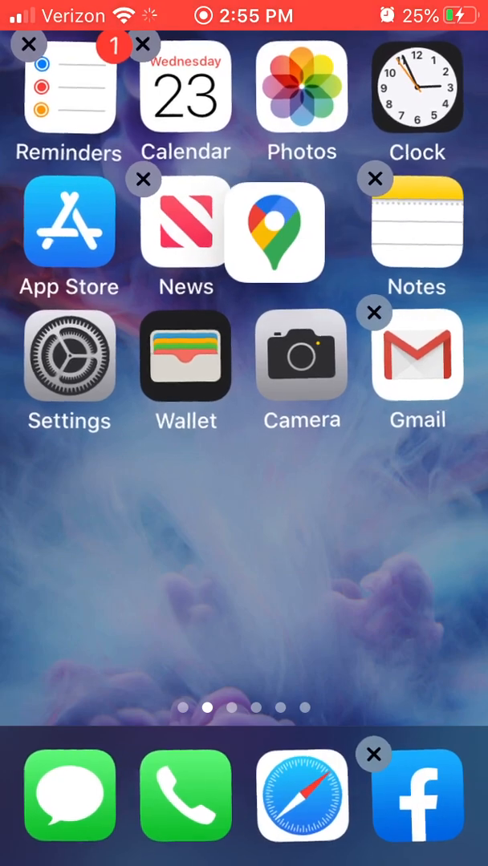
left_click_drag(276, 233, 279, 584)
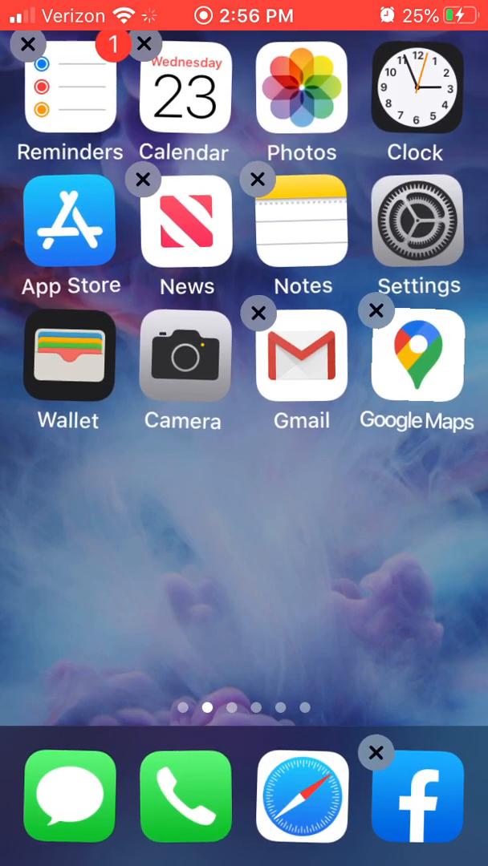
left_click_drag(417, 366, 289, 550)
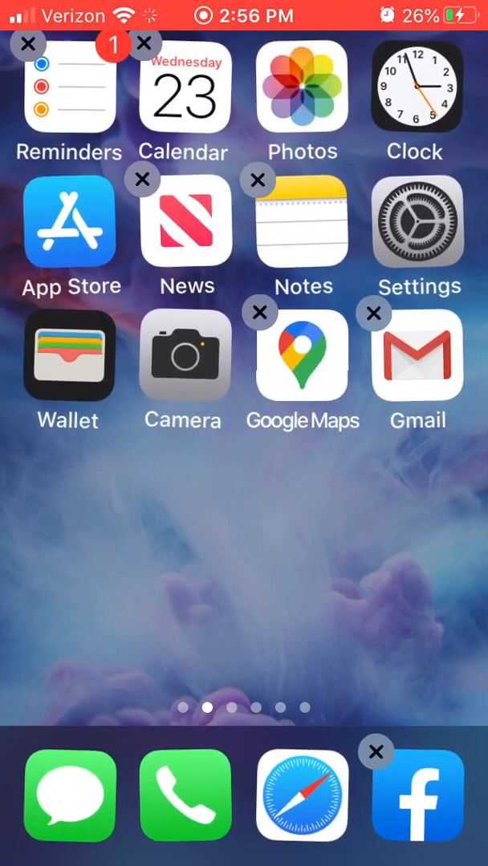
- Swipe to the page of folders (Books, Music, Games, Finances) and leave jiggle mode
scroll("left", 3)
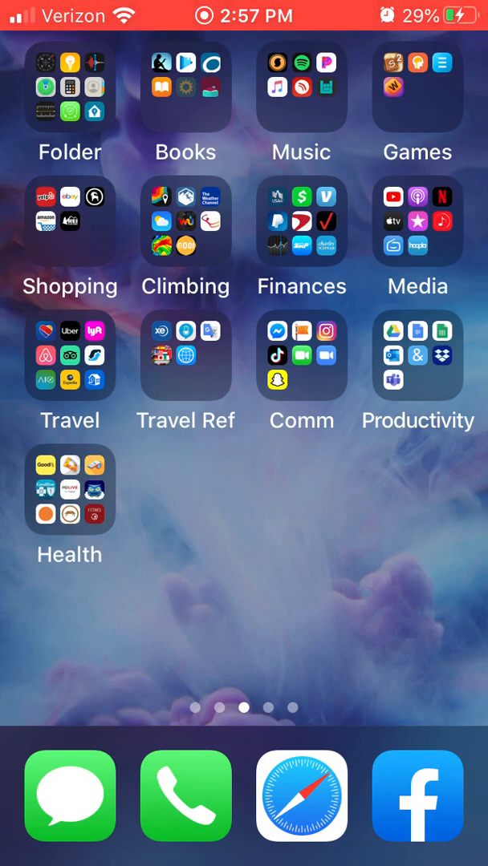
- Drag Google Maps onto Gmail to form the Navigation folder, then finish editing
scroll("right", 3)
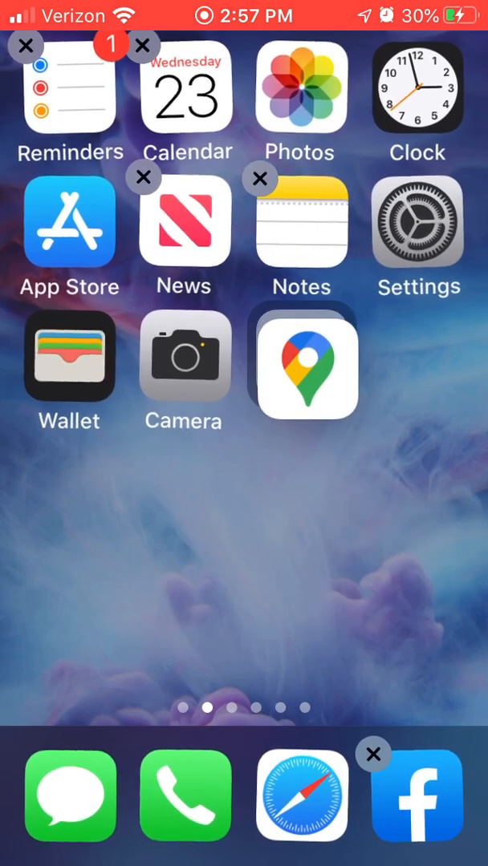
left_click_drag(303, 366, 393, 580)
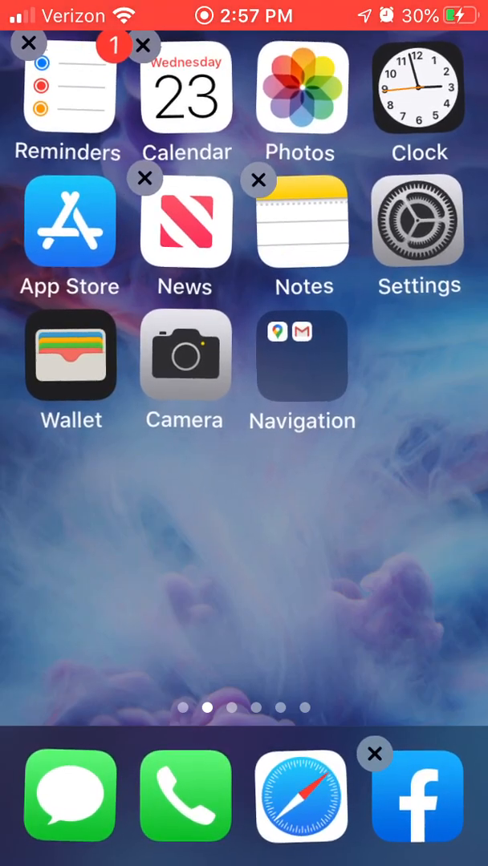
left_click(302, 361)
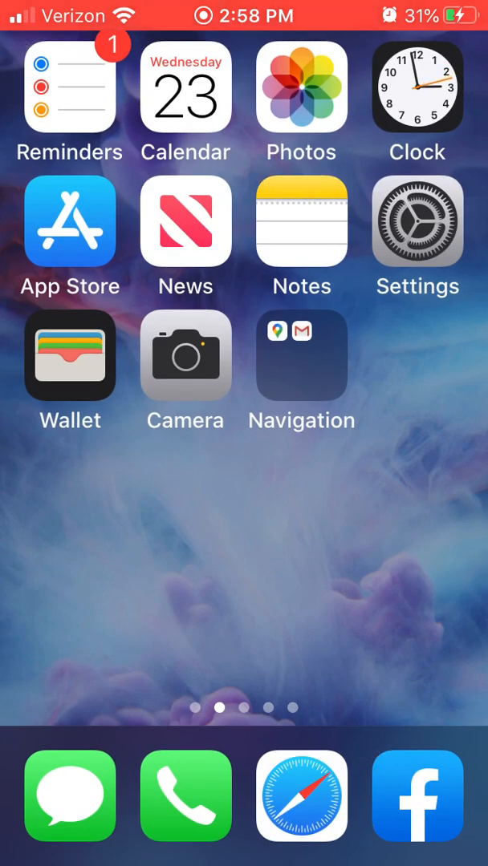
- Pull Gmail out of the Navigation folder, leaving it open with only Google Maps
left_click(301, 366)
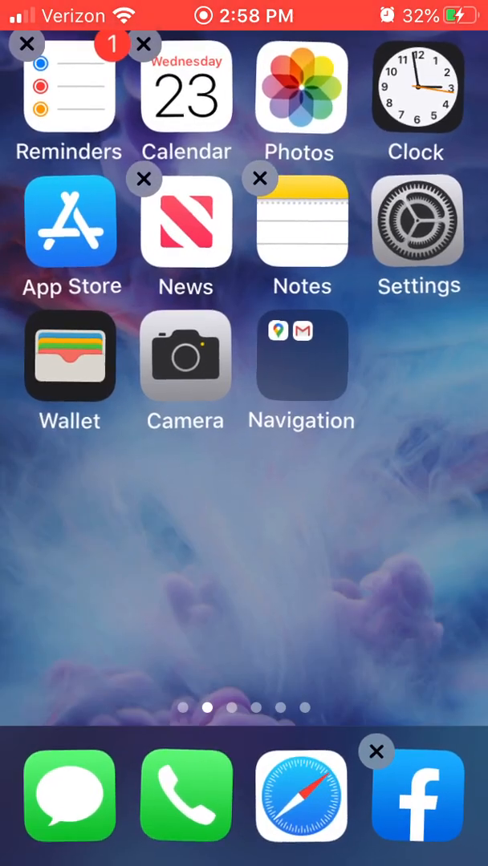
left_click(301, 356)
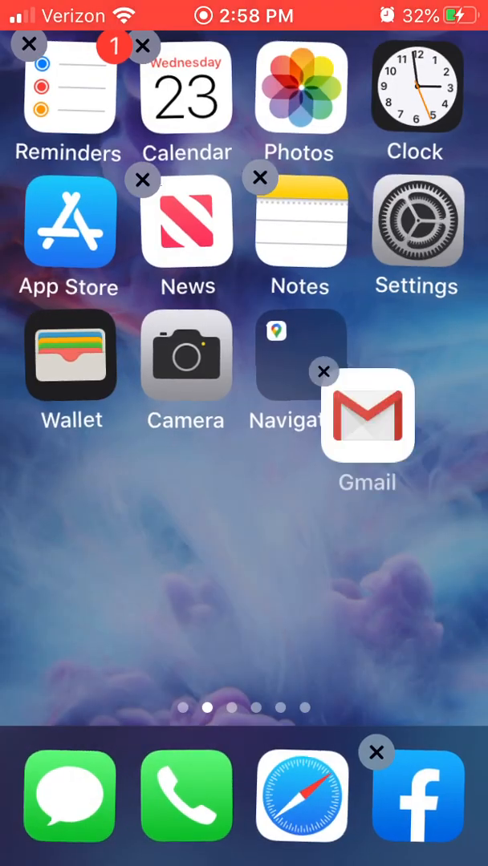
left_click(286, 356)
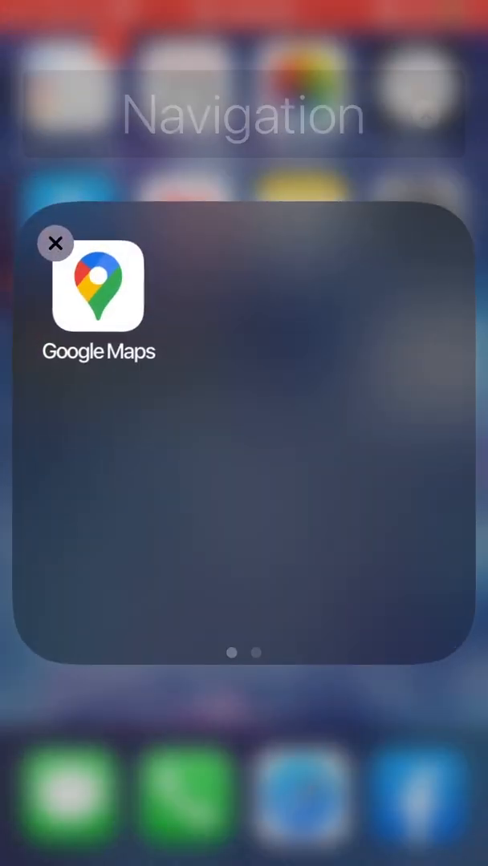